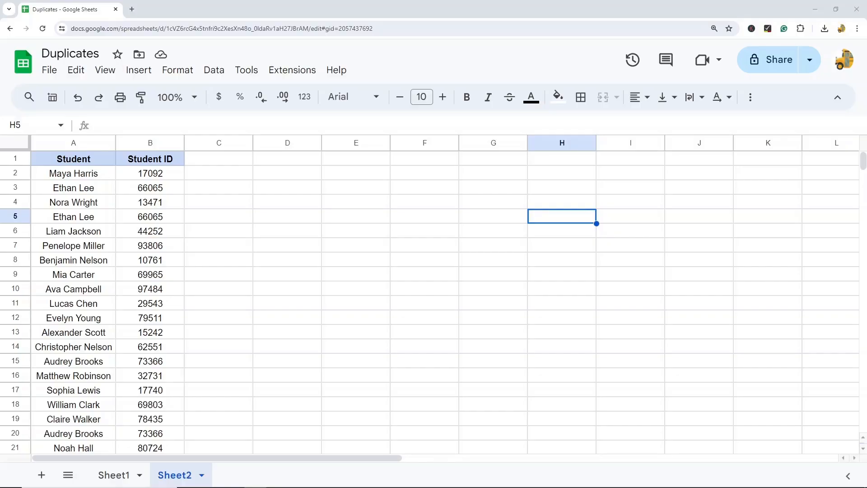
{"action": "mouse_move", "coordinate": [84, 159]}
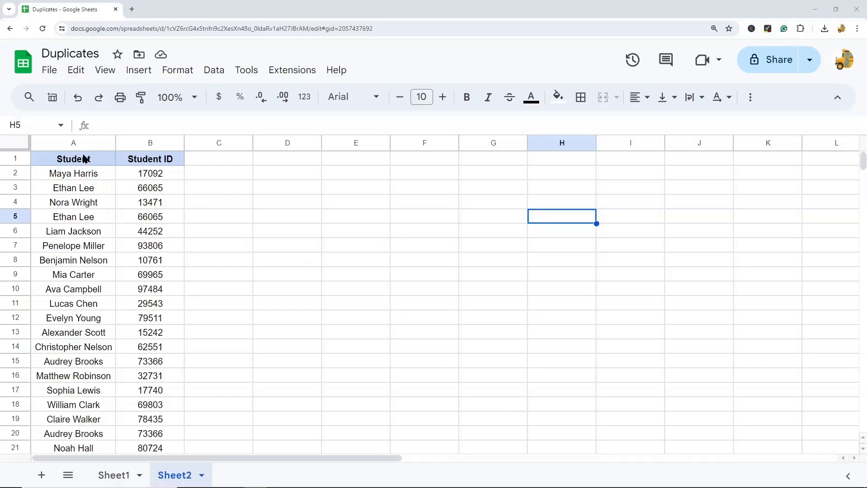
Review the Student and Student ID columns of the list before adding counts.
{"action": "left_click", "coordinate": [150, 143]}
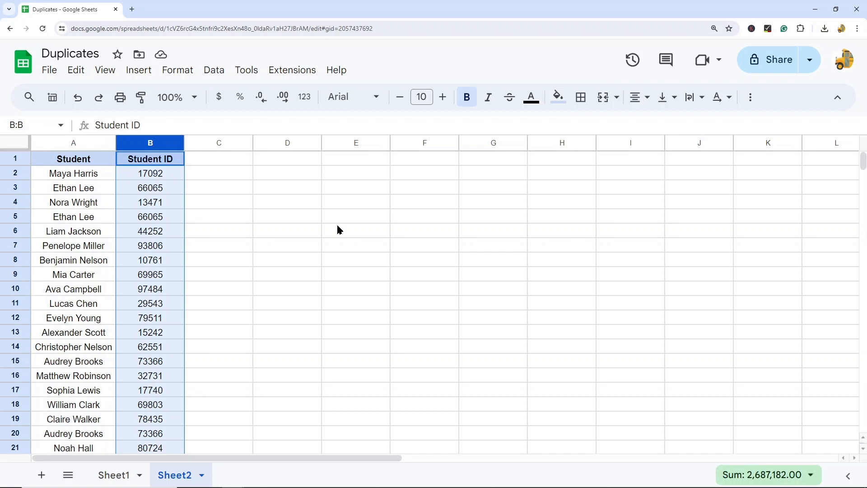
{"action": "mouse_move", "coordinate": [300, 217]}
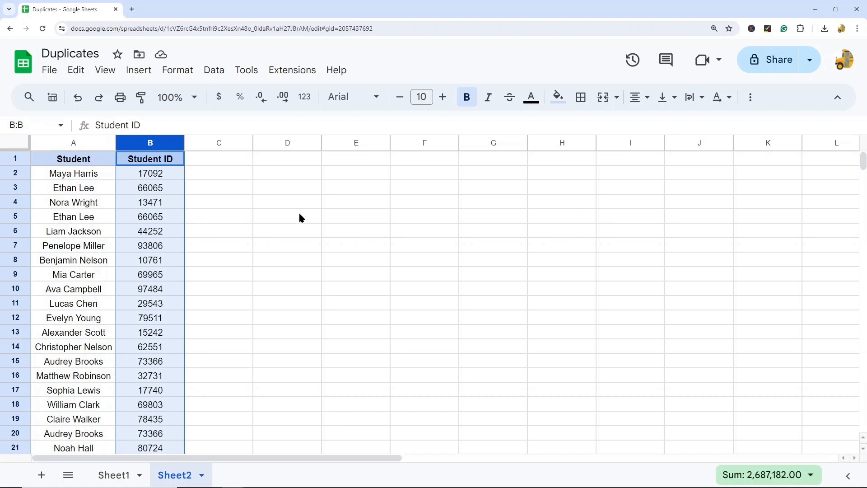
{"action": "left_click", "coordinate": [74, 174]}
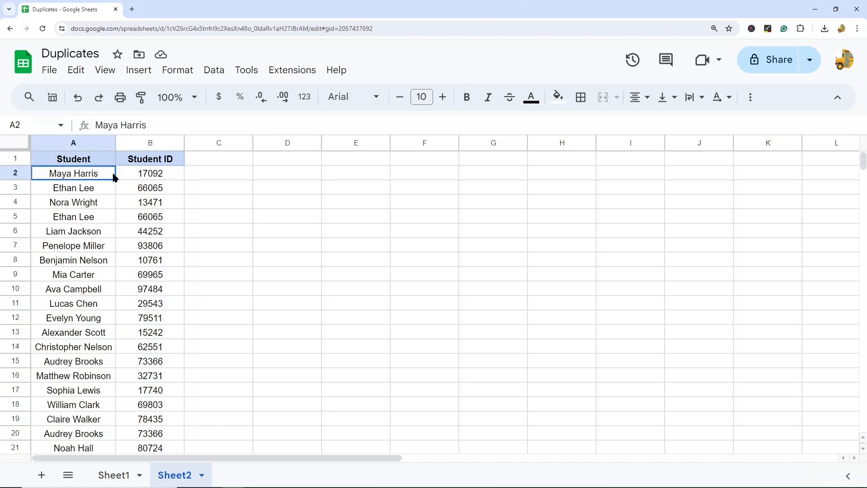
{"action": "left_click_drag", "start_coordinate": [73, 174], "coordinate": [149, 173]}
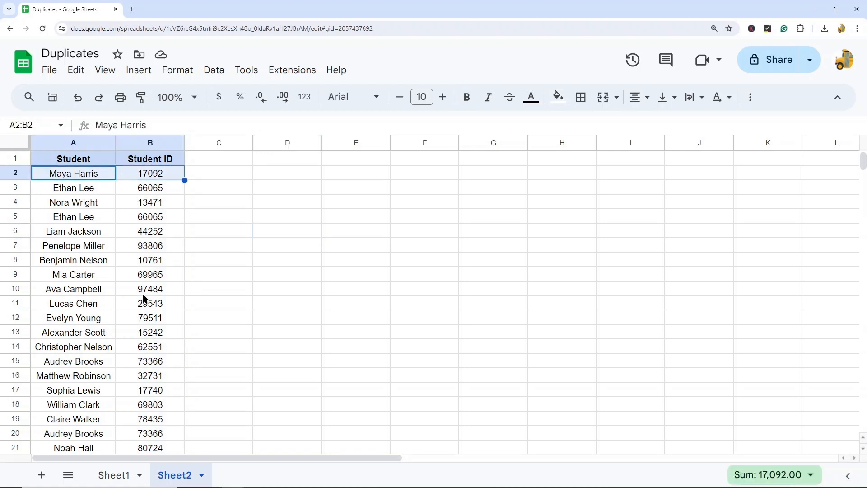
{"action": "mouse_move", "coordinate": [326, 274]}
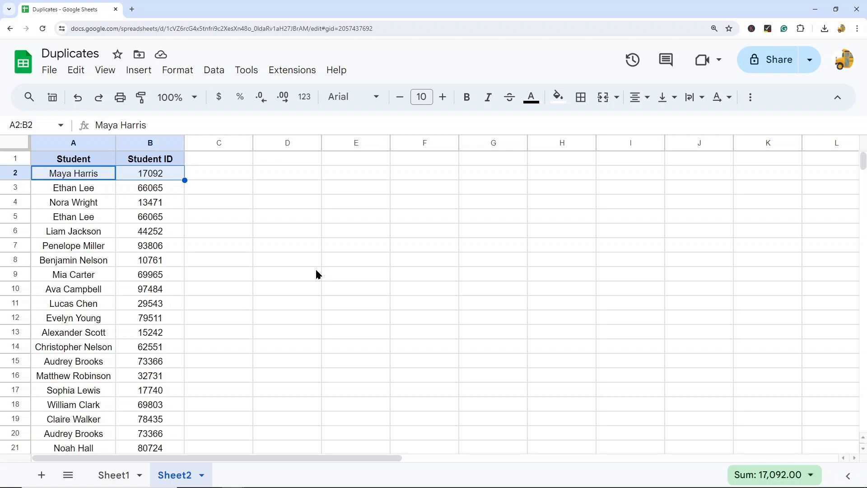
{"action": "mouse_move", "coordinate": [286, 208]}
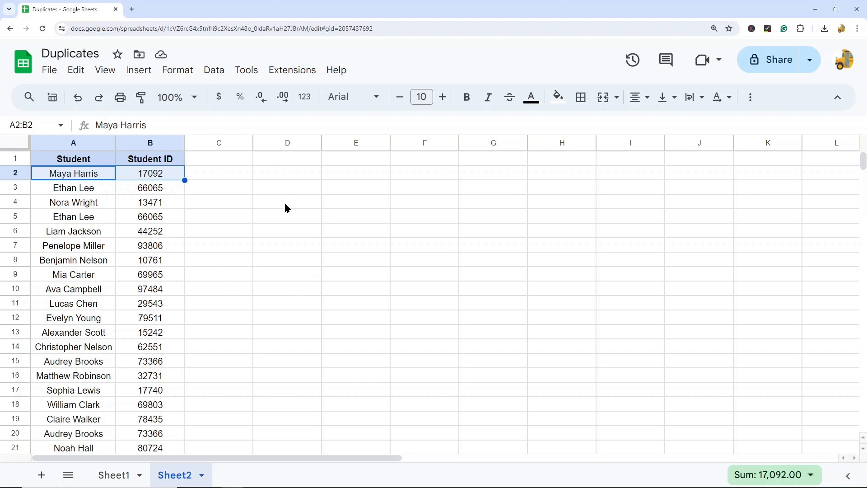
{"action": "mouse_move", "coordinate": [92, 171]}
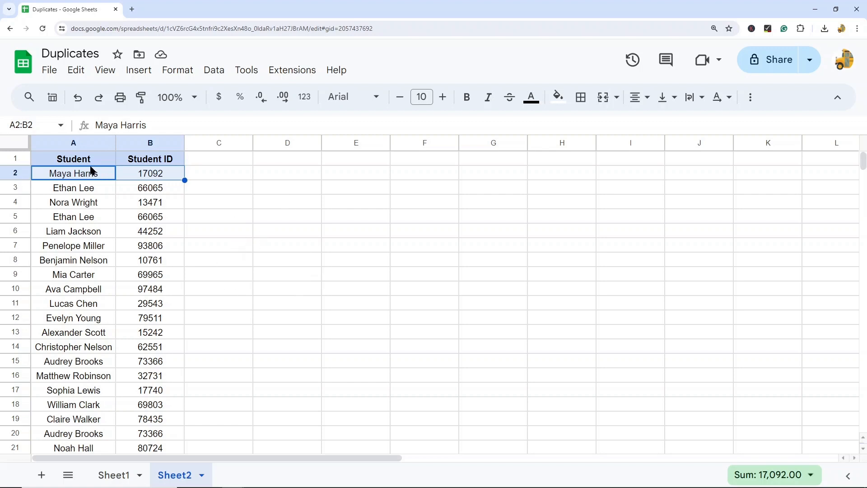
{"action": "left_click", "coordinate": [150, 143]}
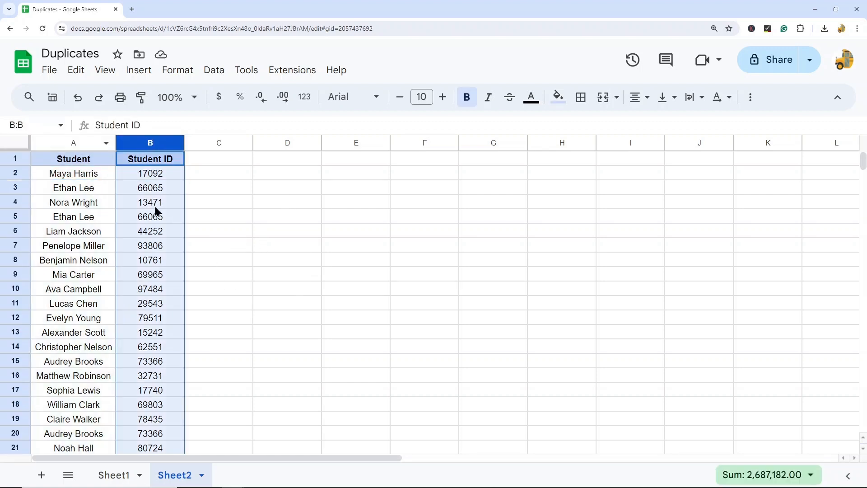
{"action": "mouse_move", "coordinate": [258, 215]}
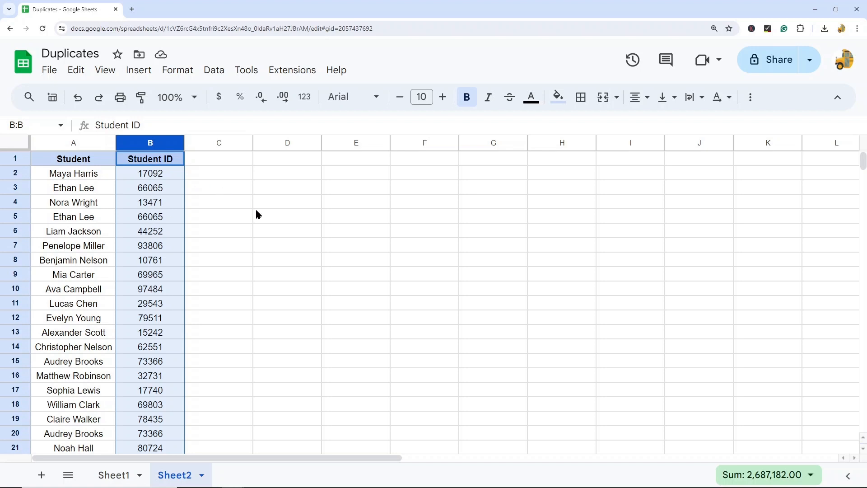
{"action": "mouse_move", "coordinate": [247, 184]}
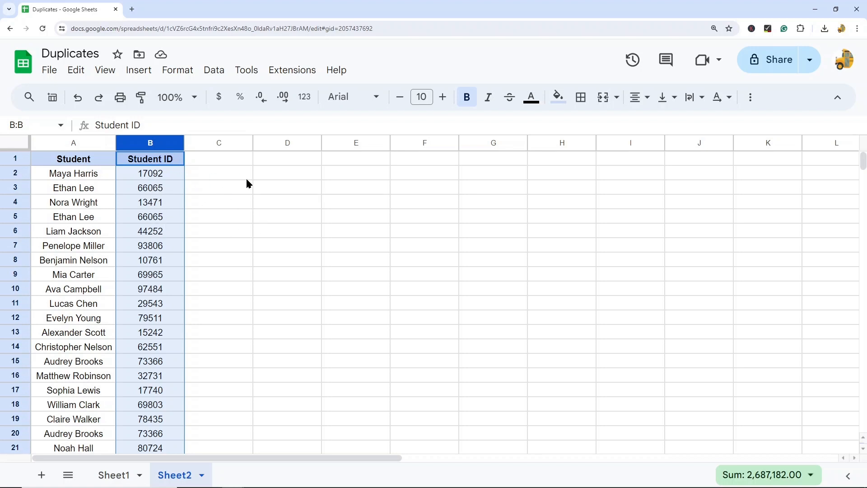
Add a Count header in C1 styled like the Student ID header using Paint format.
{"action": "left_click", "coordinate": [218, 159]}
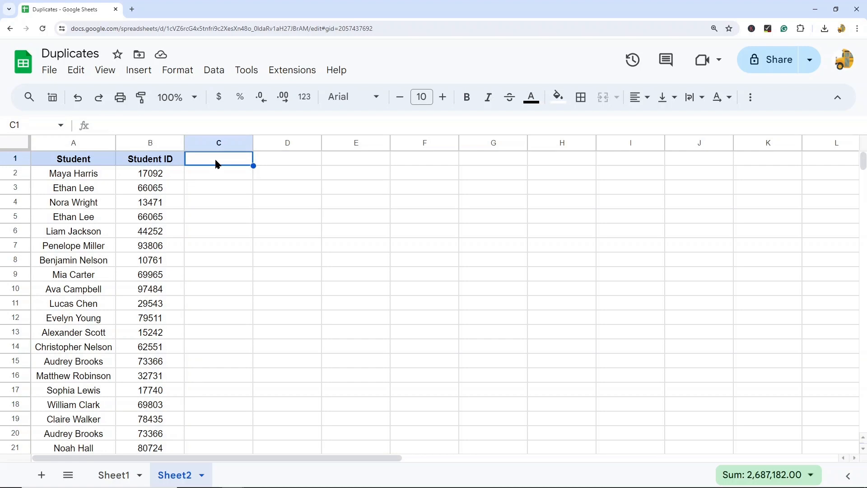
{"action": "type", "text": "Coun"}
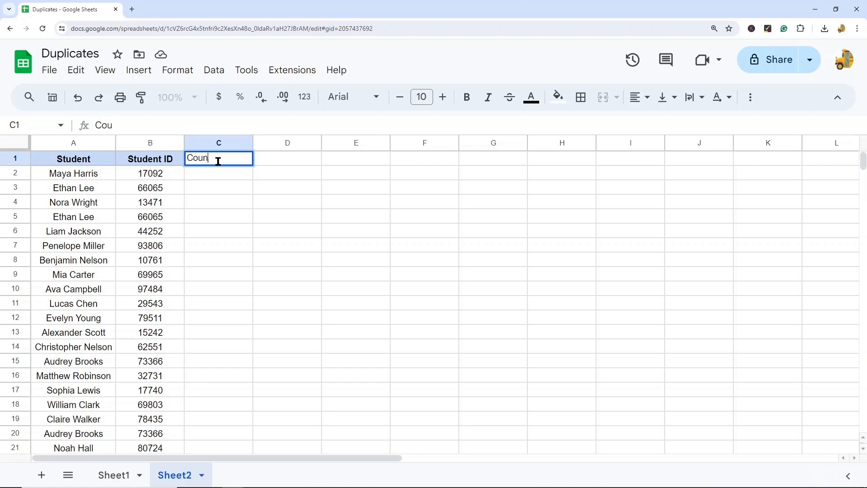
{"action": "left_click", "coordinate": [287, 274]}
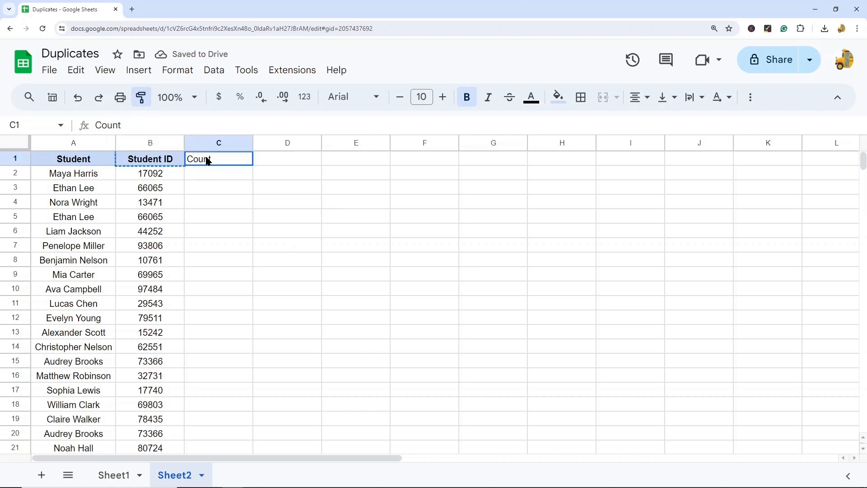
{"action": "left_click", "coordinate": [219, 142]}
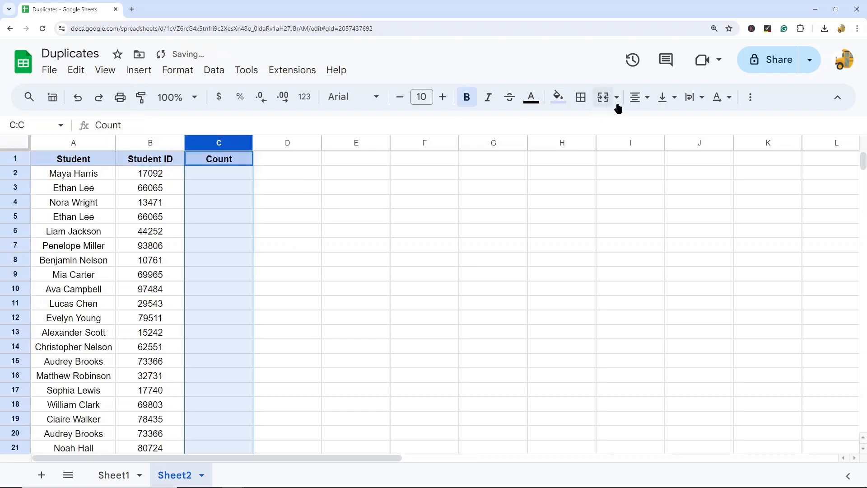
{"action": "left_click", "coordinate": [219, 201]}
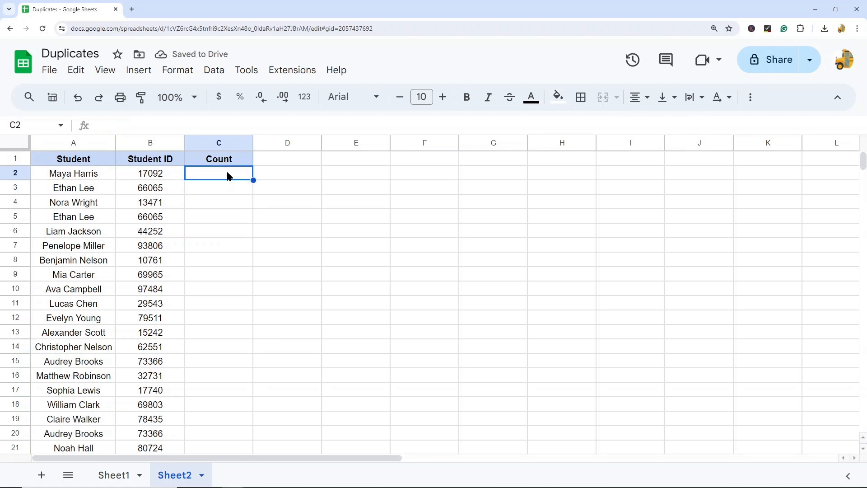
Enter =COUNTIF(B:B,B2) in C2 to count how often the first student's ID appears.
{"action": "type", "text": "=countif"}
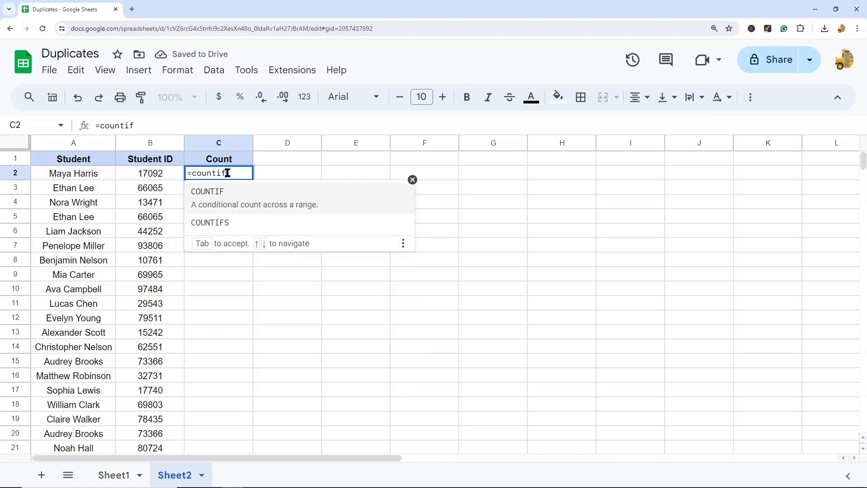
{"action": "key", "text": "Tab"}
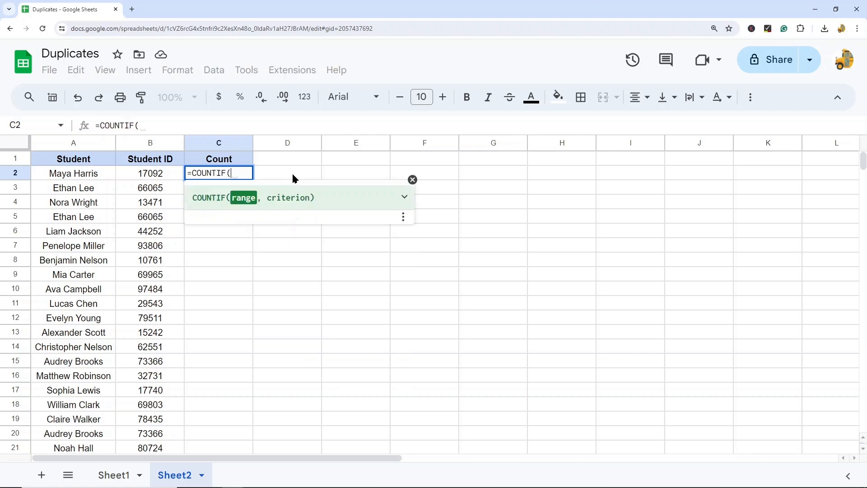
{"action": "mouse_move", "coordinate": [339, 186]}
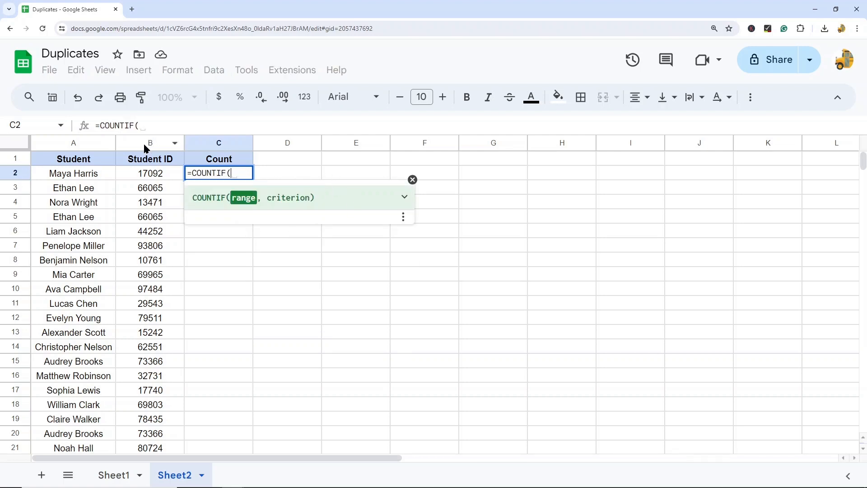
{"action": "left_click", "coordinate": [150, 143]}
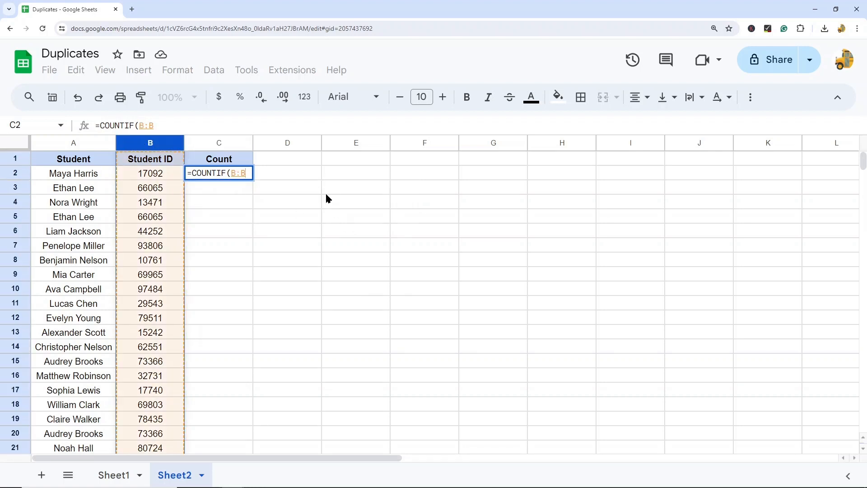
{"action": "mouse_move", "coordinate": [315, 209]}
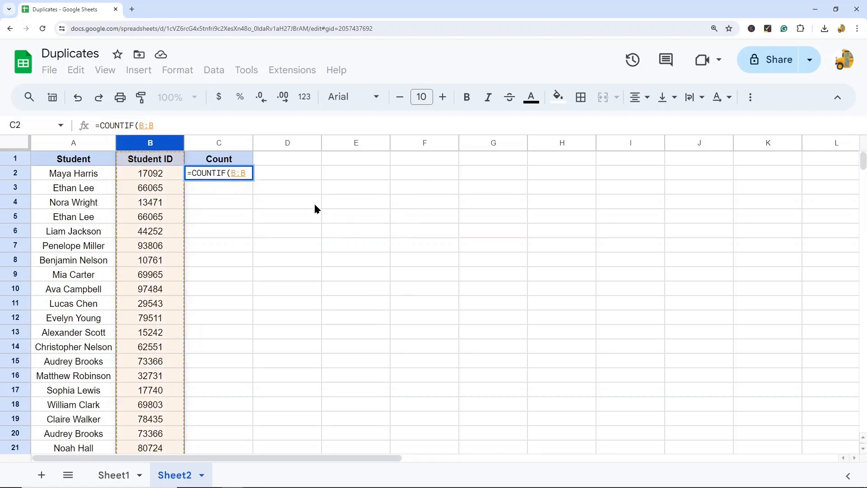
{"action": "type", "text": ","}
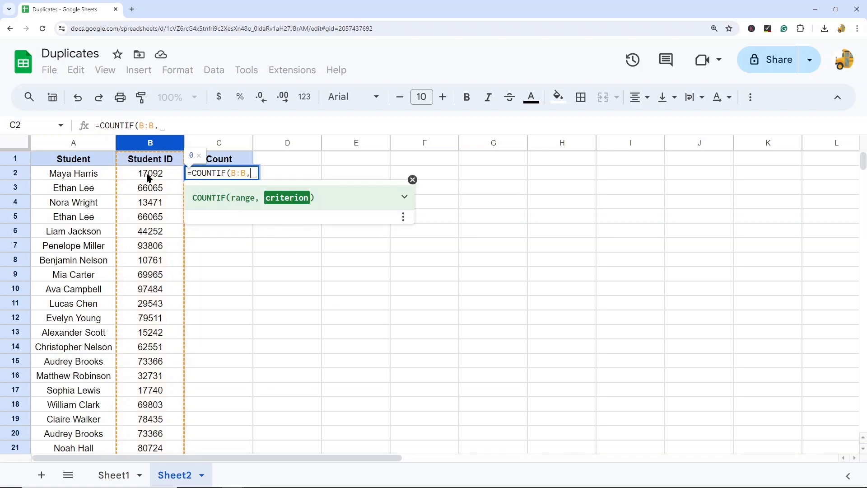
{"action": "left_click", "coordinate": [150, 174]}
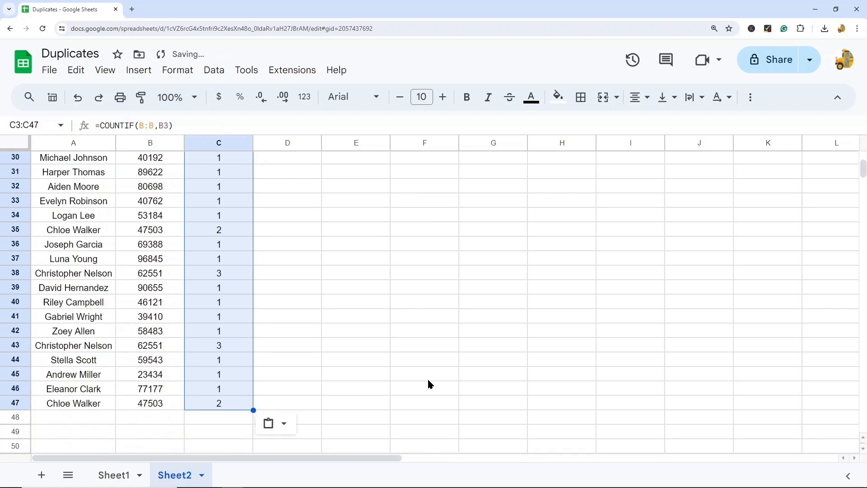
{"action": "left_click", "coordinate": [356, 345]}
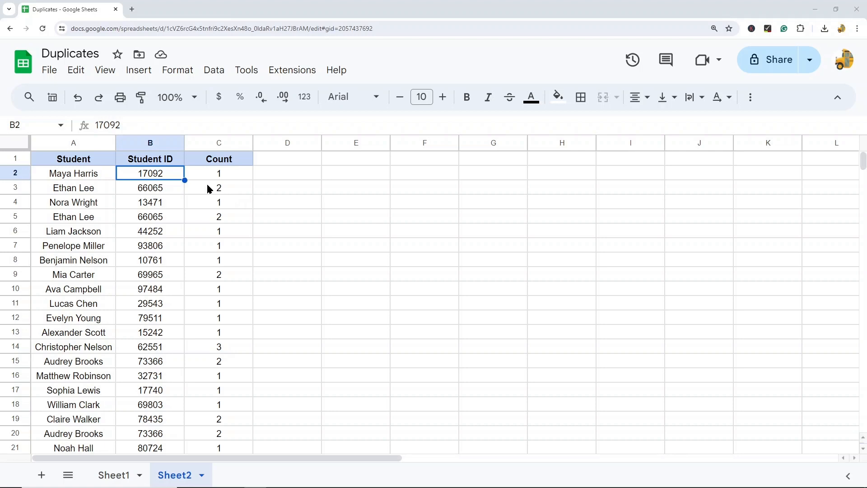
{"action": "left_click", "coordinate": [219, 216]}
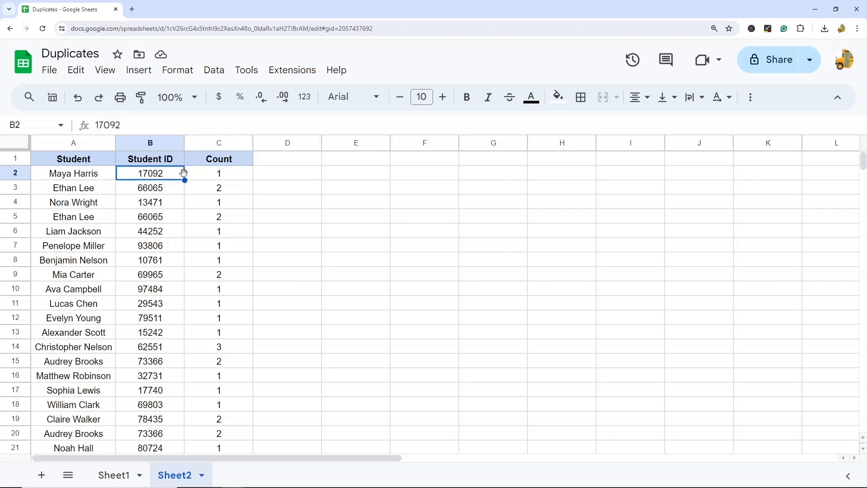
{"action": "left_click", "coordinate": [149, 187]}
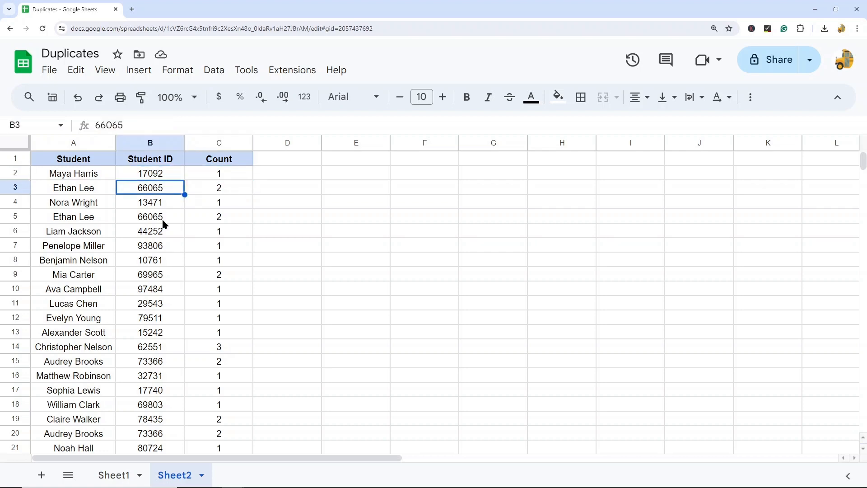
{"action": "scroll", "scroll_direction": "down", "scroll_amount": 3}
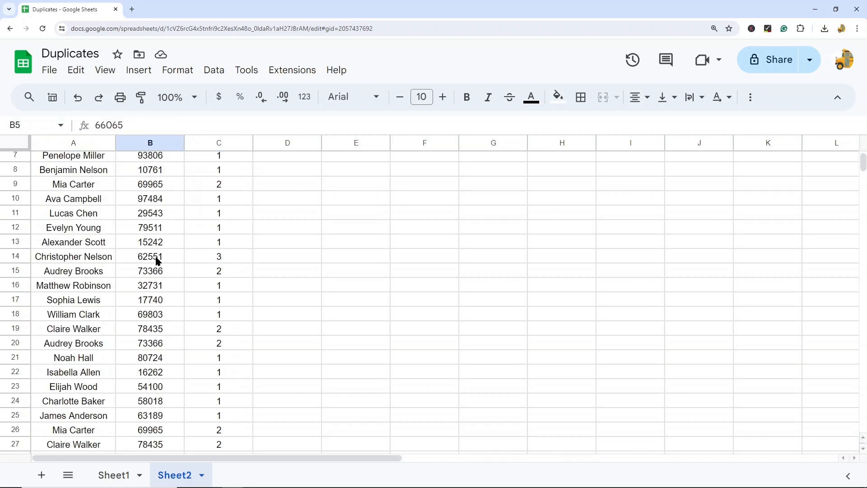
{"action": "scroll", "scroll_direction": "down", "scroll_amount": 3}
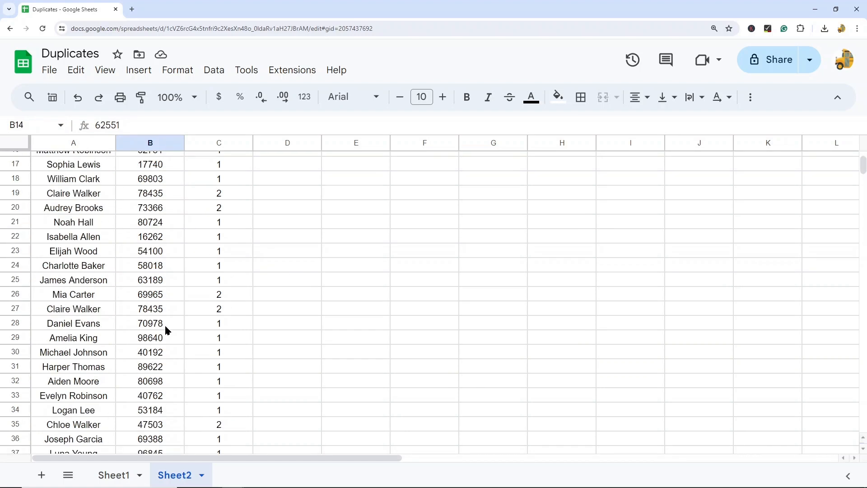
{"action": "scroll", "scroll_direction": "down", "scroll_amount": 3}
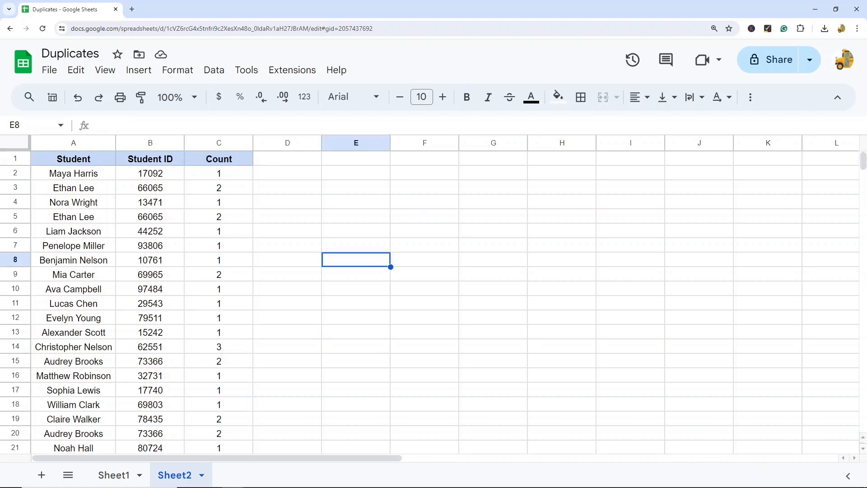
Select the Count column and bring up the advanced range sorting options.
{"action": "left_click", "coordinate": [561, 303]}
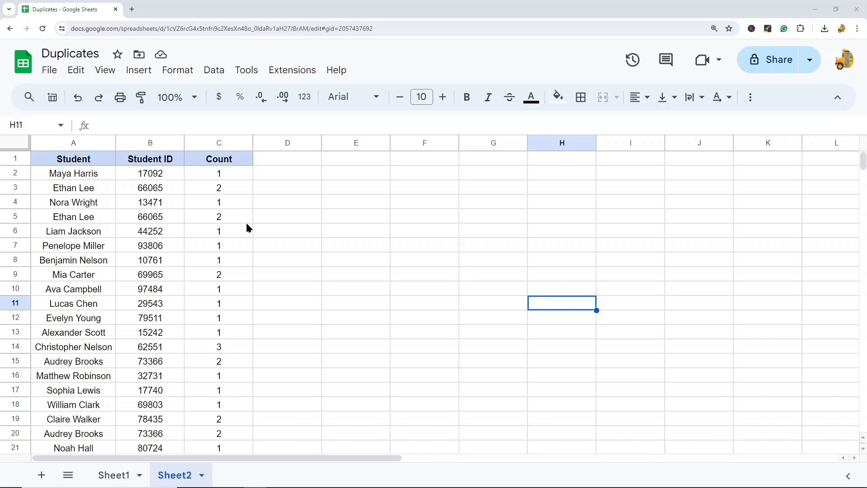
{"action": "left_click", "coordinate": [219, 143]}
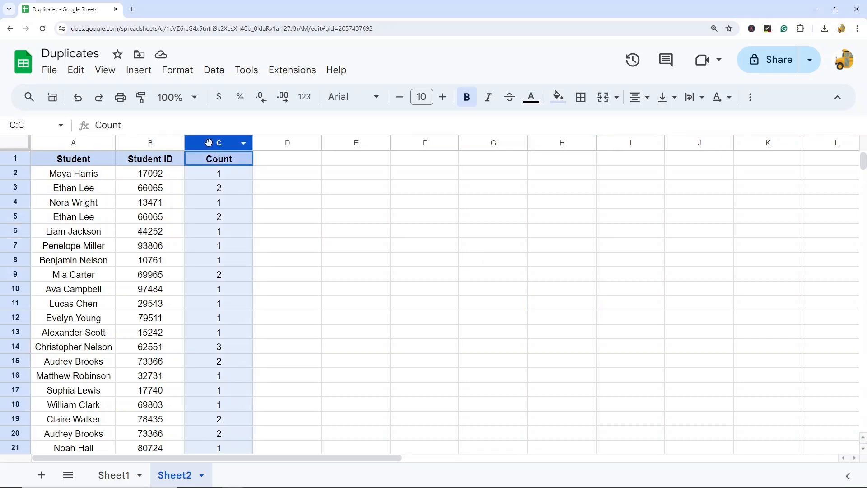
{"action": "left_click", "coordinate": [214, 69]}
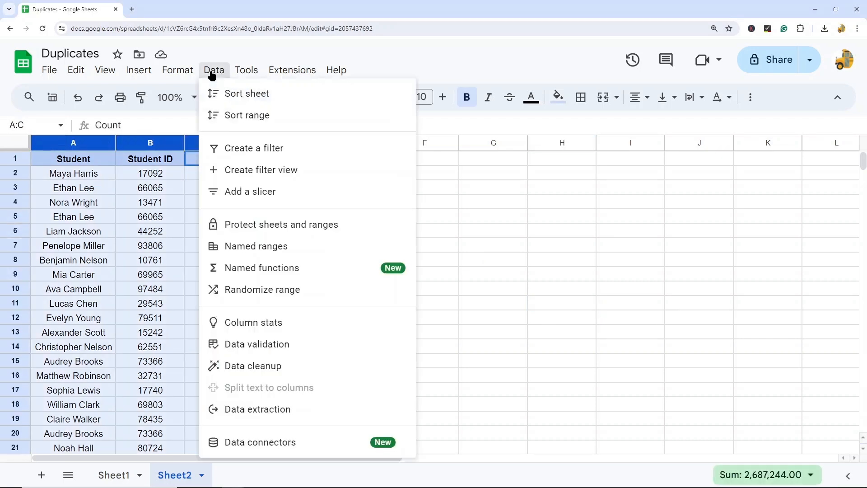
{"action": "mouse_move", "coordinate": [246, 115]}
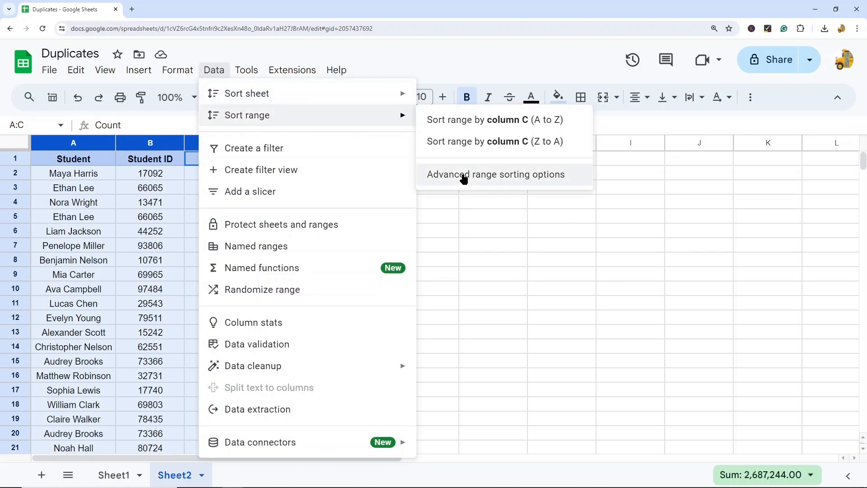
{"action": "left_click", "coordinate": [495, 174]}
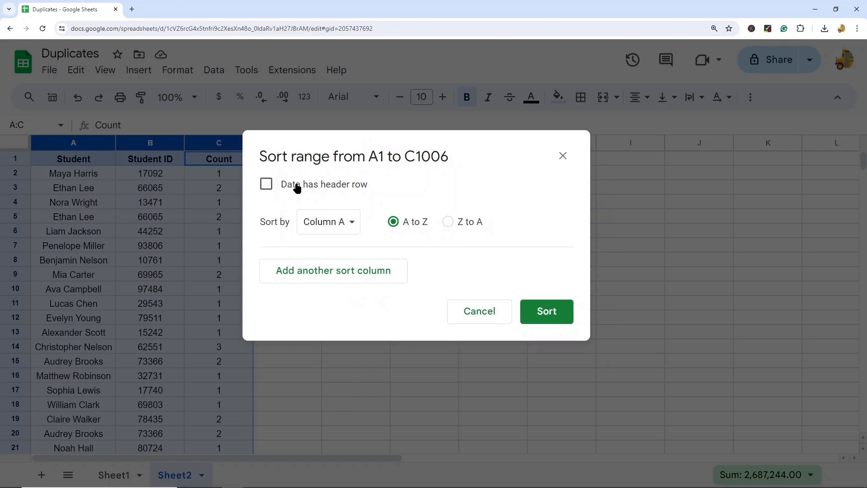
Sort the list by Count Z to A with the first row treated as headers.
{"action": "left_click", "coordinate": [266, 183]}
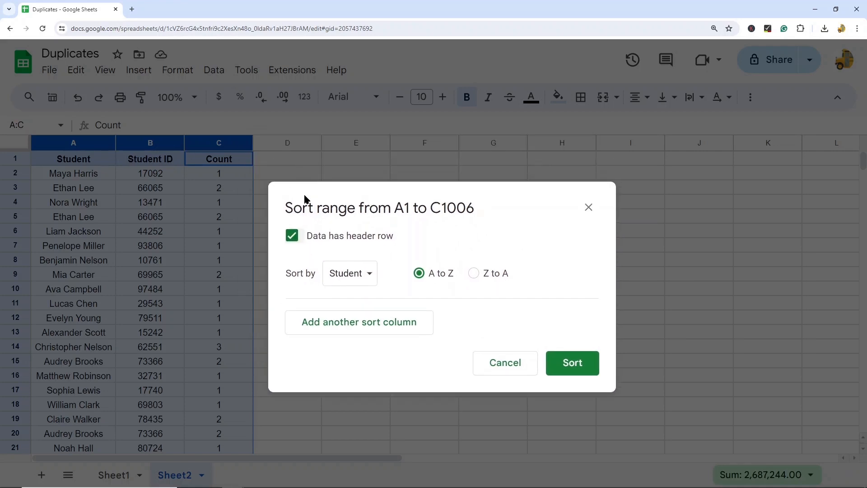
{"action": "left_click", "coordinate": [349, 273]}
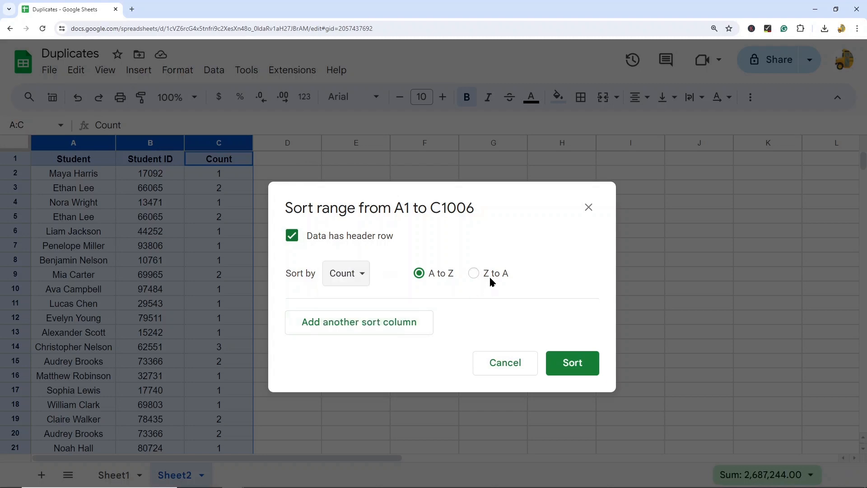
{"action": "left_click", "coordinate": [473, 273]}
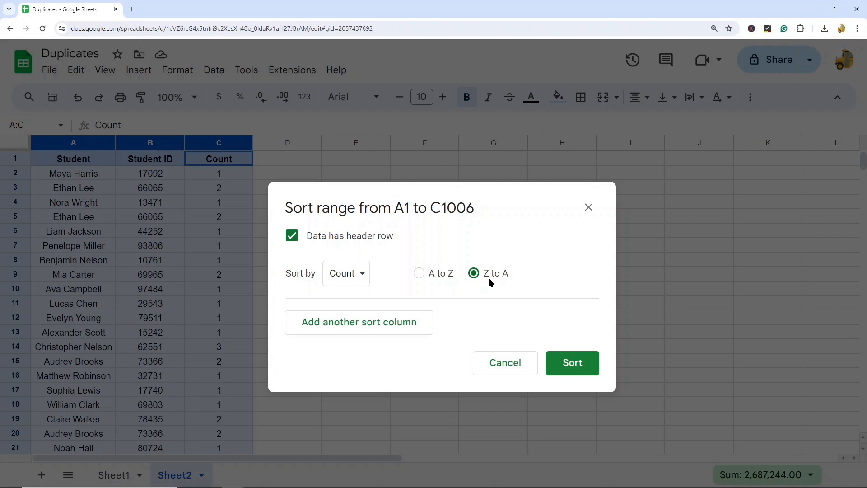
{"action": "left_click", "coordinate": [572, 364]}
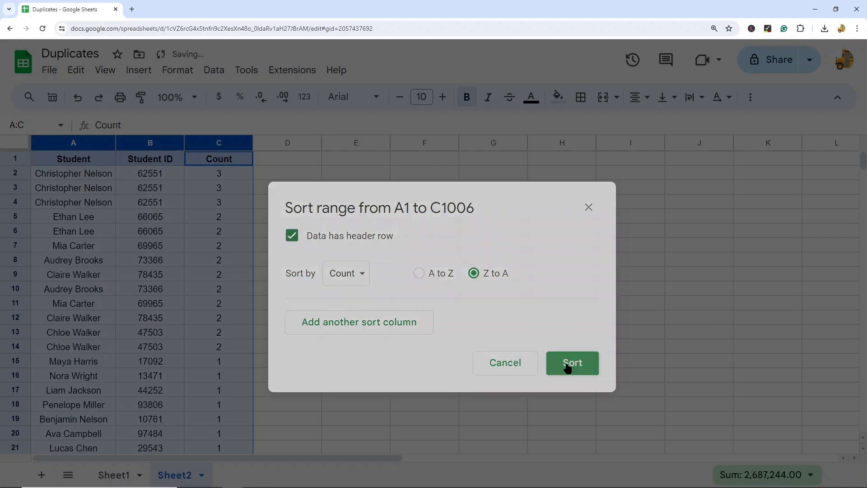
{"action": "left_click", "coordinate": [571, 363]}
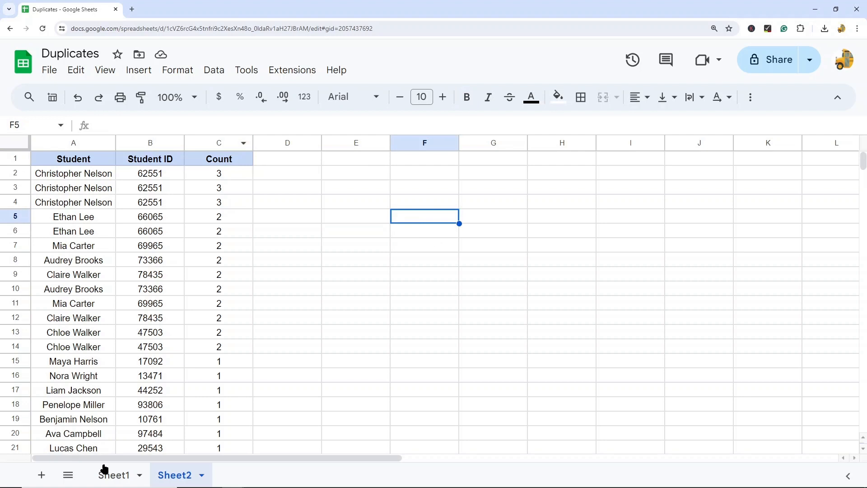
On Sheet1, start a conditional formatting rule for the whole Student ID column.
{"action": "left_click", "coordinate": [114, 475]}
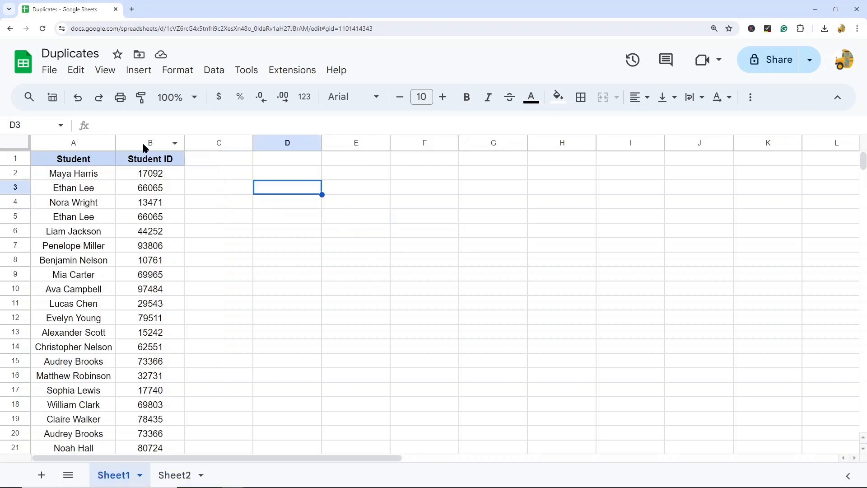
{"action": "left_click", "coordinate": [150, 142]}
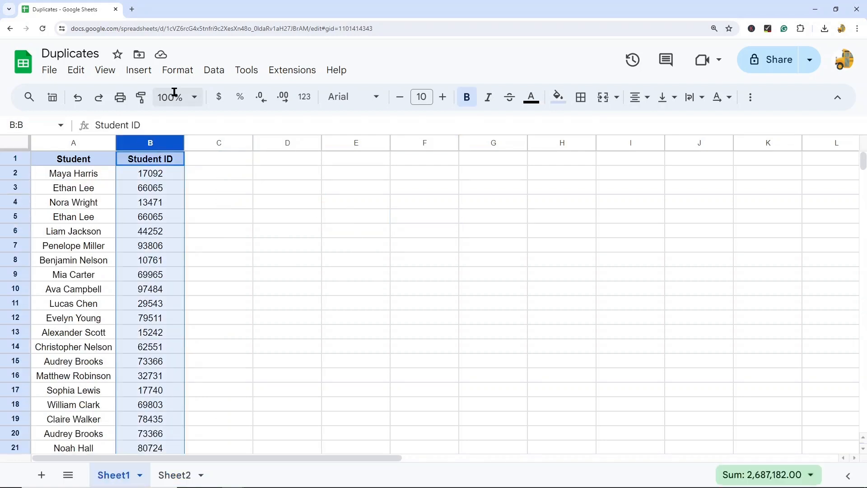
{"action": "left_click", "coordinate": [177, 71]}
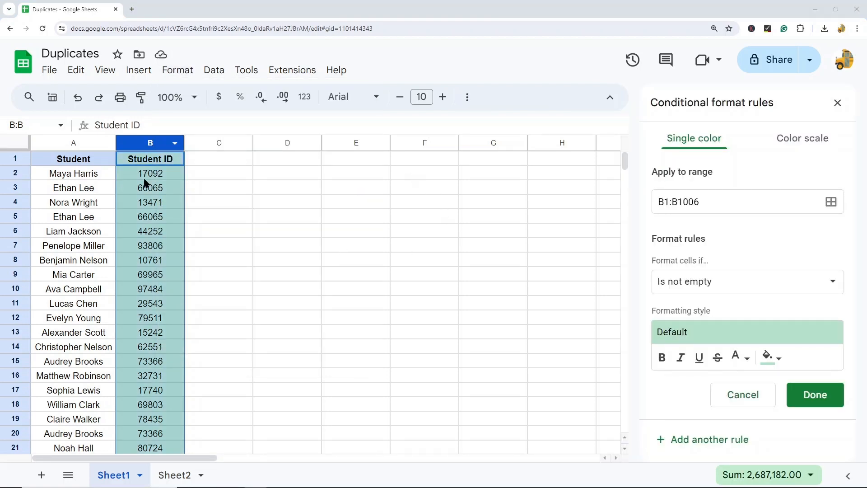
{"action": "mouse_move", "coordinate": [477, 217]}
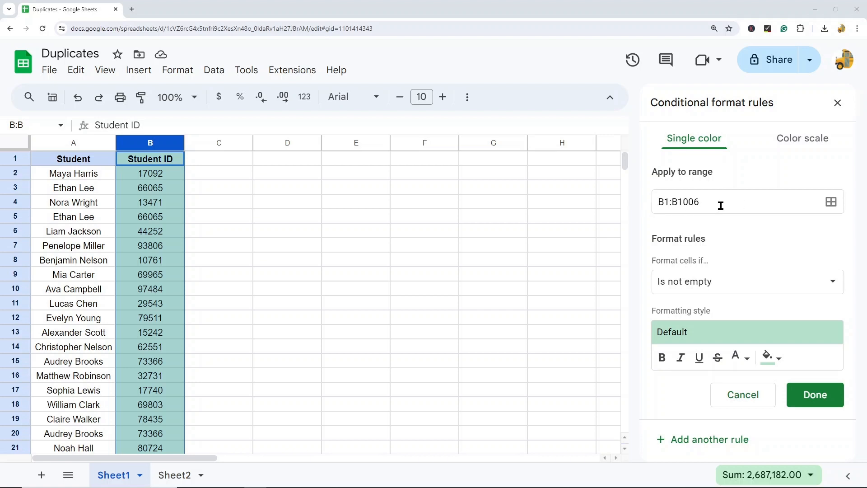
{"action": "mouse_move", "coordinate": [726, 281]}
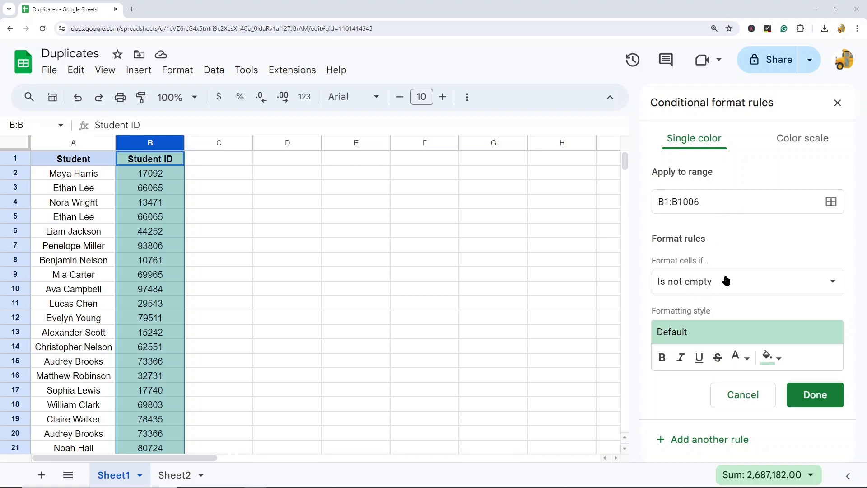
{"action": "mouse_move", "coordinate": [696, 264]}
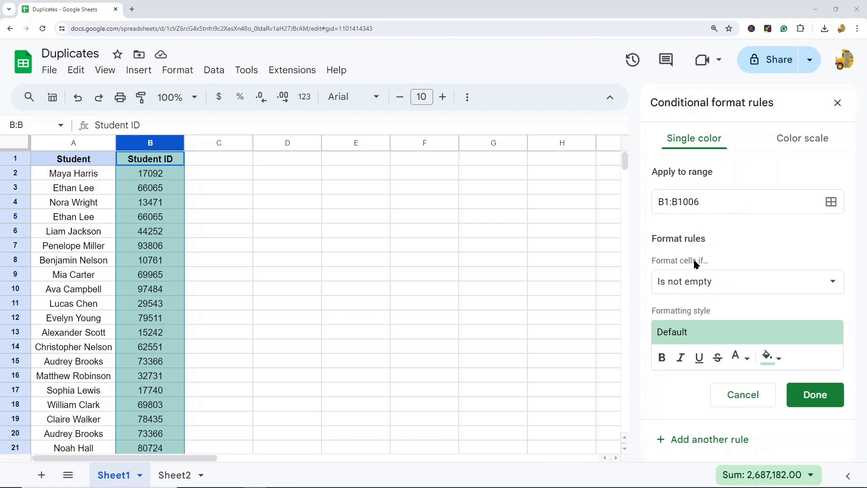
{"action": "left_click", "coordinate": [747, 281]}
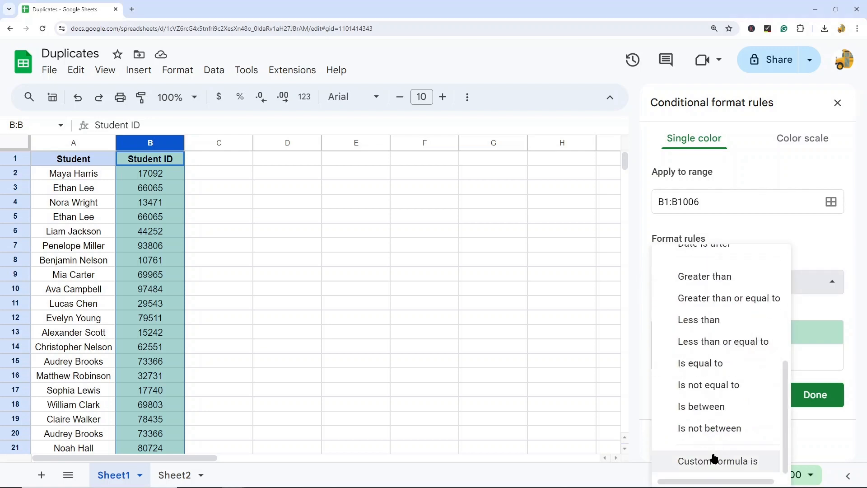
Set the rule to the custom formula =COUNTIF(B:B,B1)>1.
{"action": "left_click", "coordinate": [718, 461]}
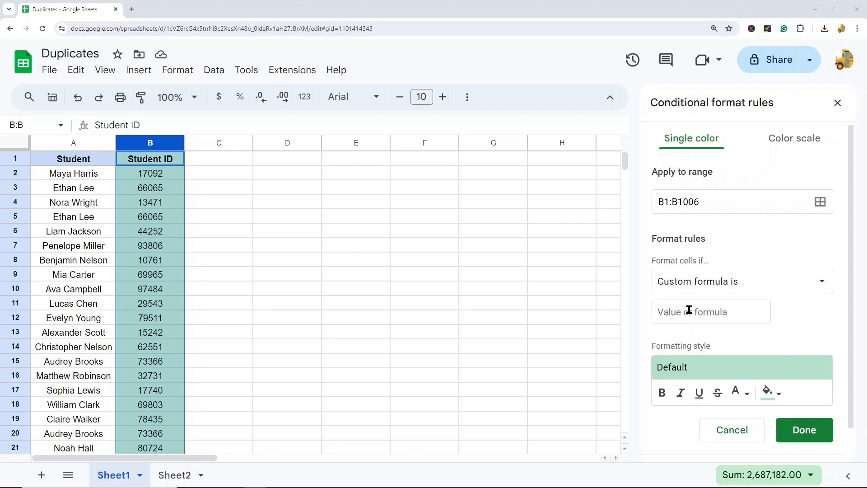
{"action": "left_click", "coordinate": [711, 312]}
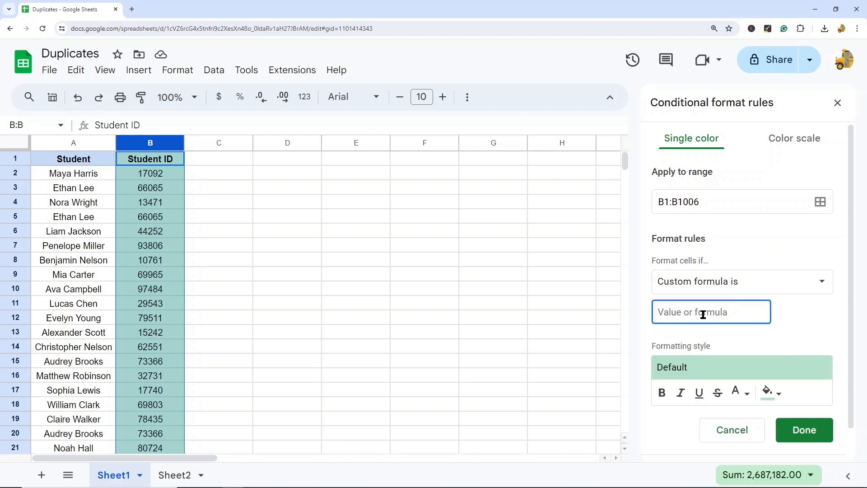
{"action": "type", "text": "=COUT"}
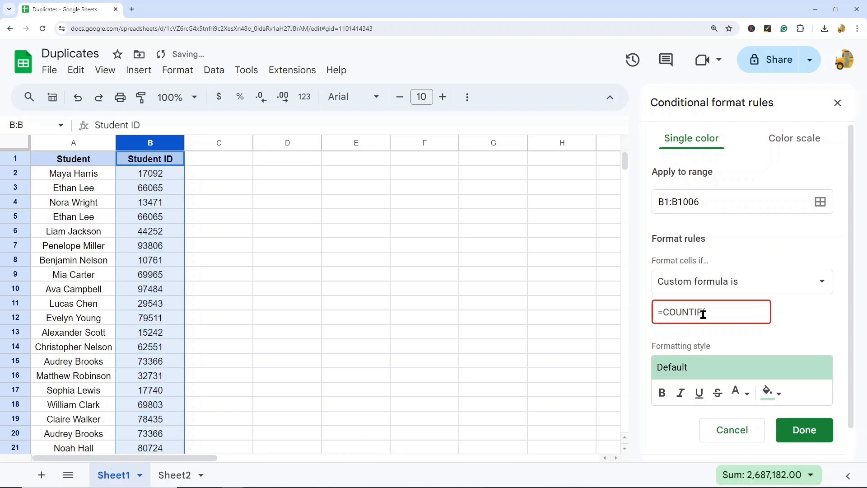
{"action": "type", "text": "(B:"}
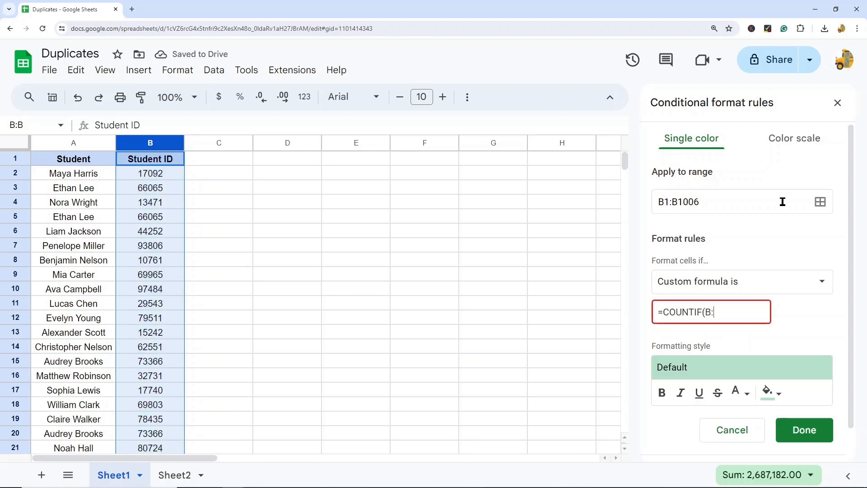
{"action": "type", "text": "B"}
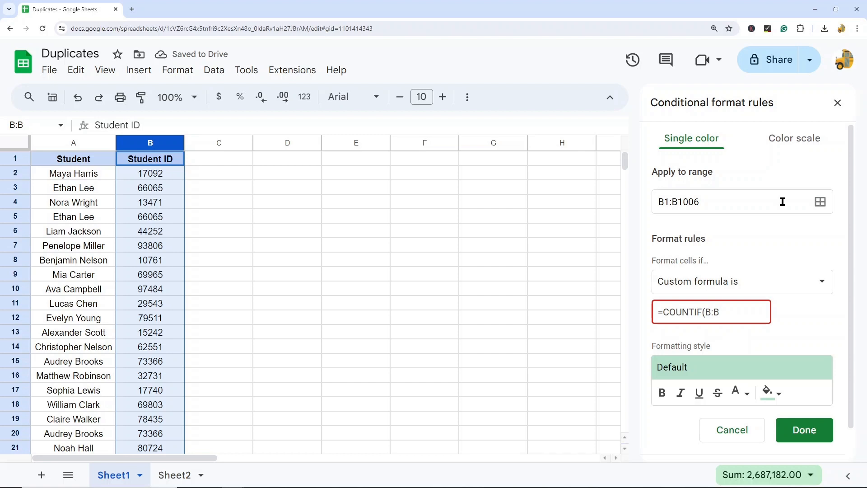
{"action": "type", "text": ",B"}
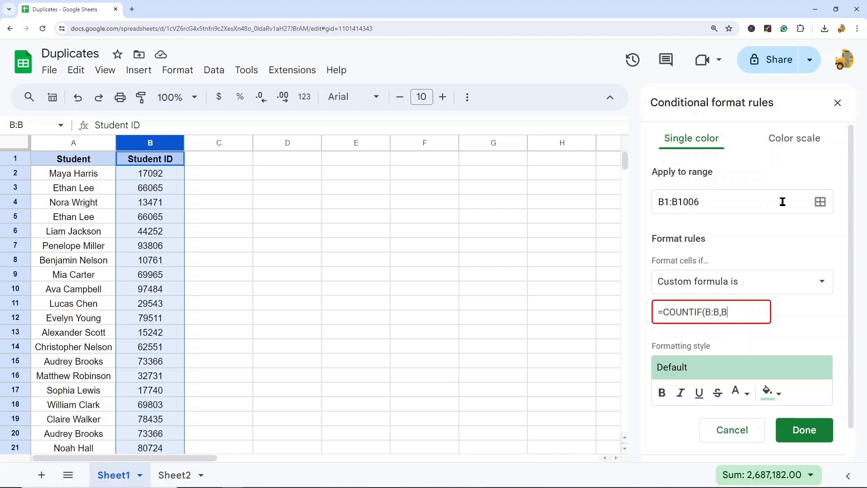
{"action": "type", "text": "1"}
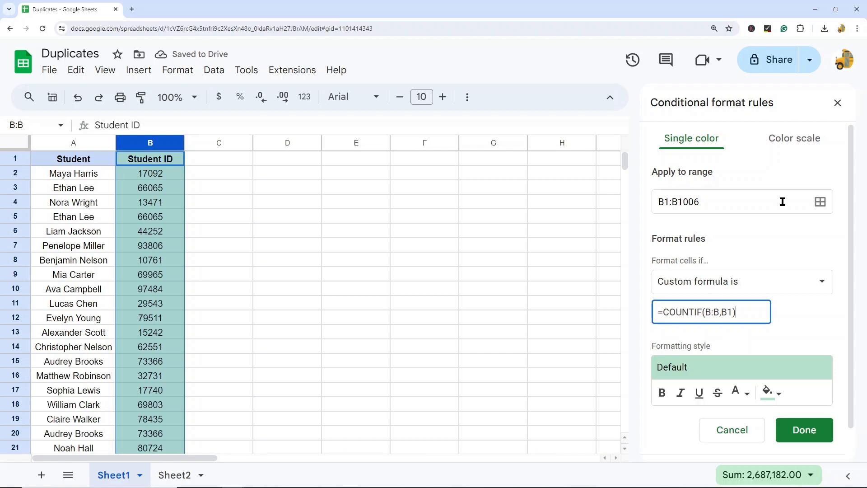
{"action": "type", "text": ">1"}
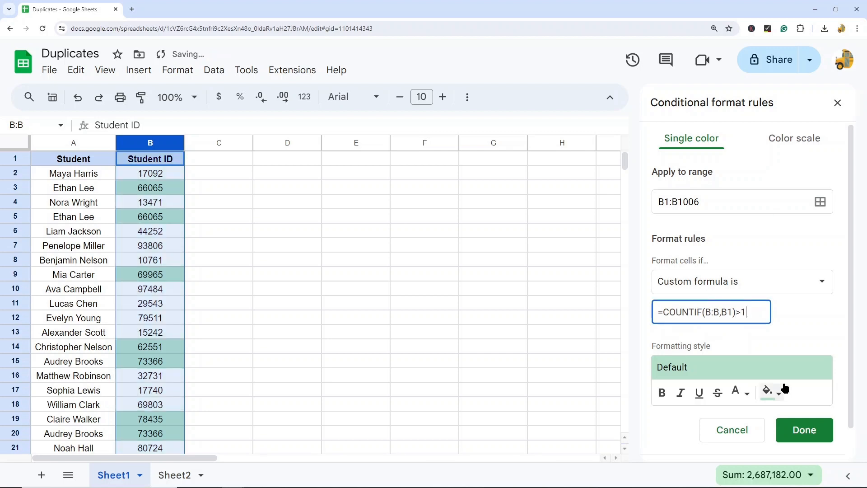
Give duplicate IDs a pink fill and save the rule.
{"action": "left_click", "coordinate": [767, 393]}
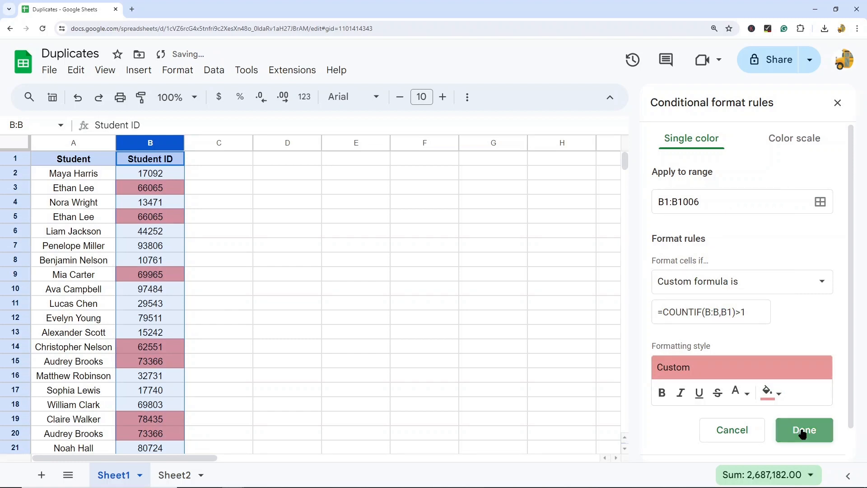
{"action": "left_click", "coordinate": [804, 430]}
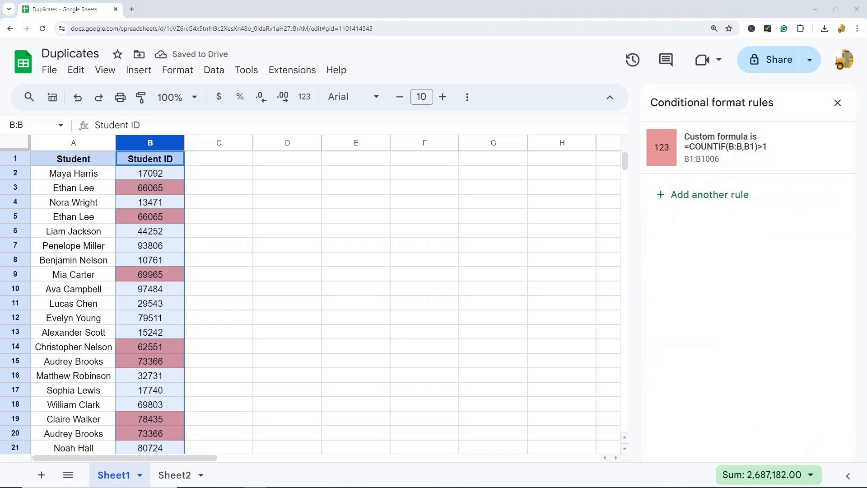
Review the pink-highlighted duplicate IDs and select the Student ID column.
{"action": "left_click", "coordinate": [287, 259]}
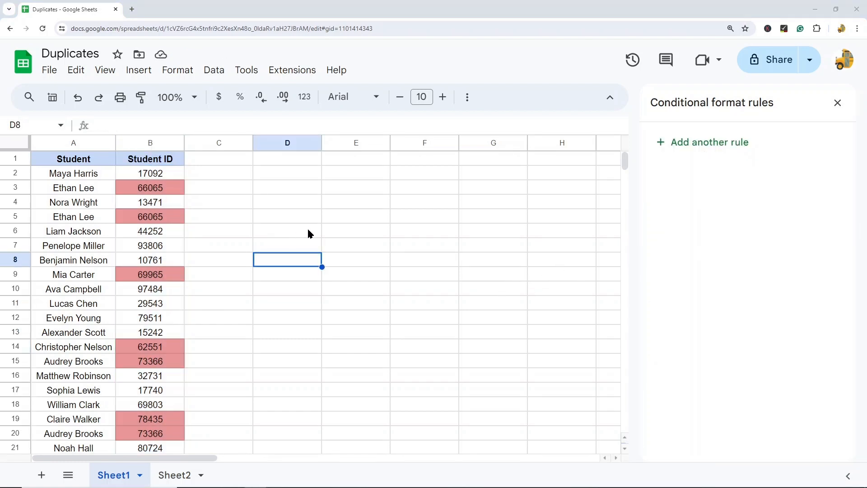
{"action": "mouse_move", "coordinate": [150, 155]}
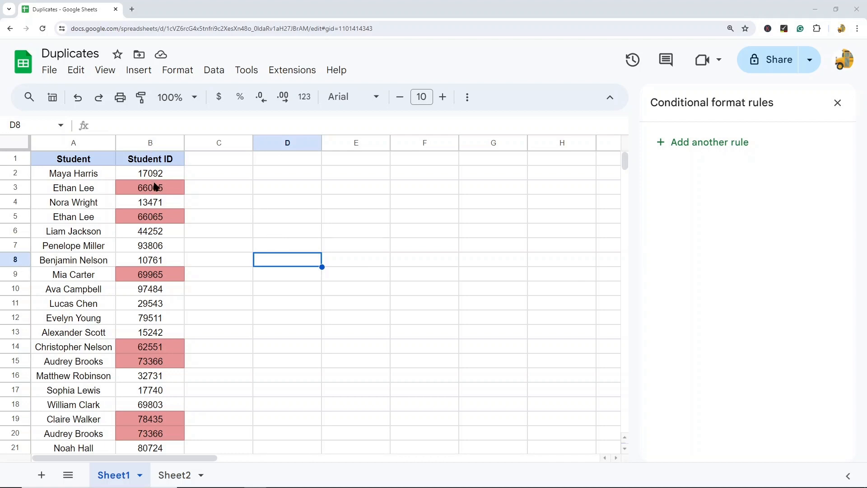
{"action": "left_click", "coordinate": [149, 274]}
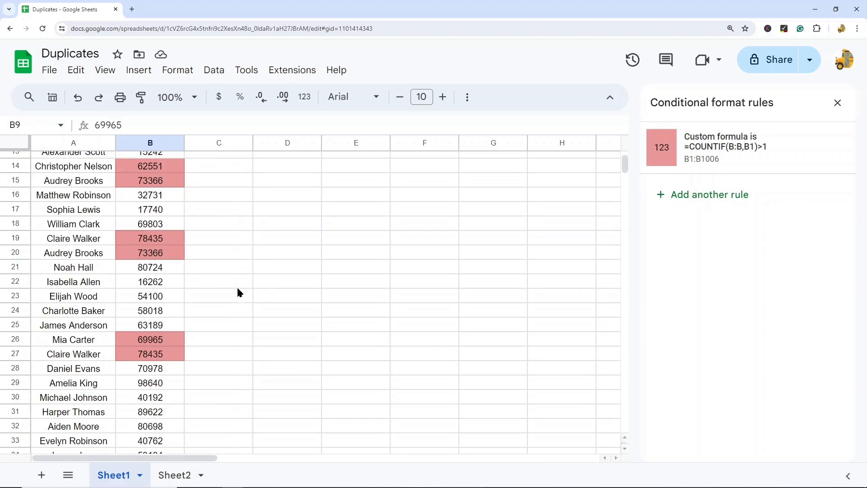
{"action": "scroll", "scroll_direction": "down", "scroll_amount": 3}
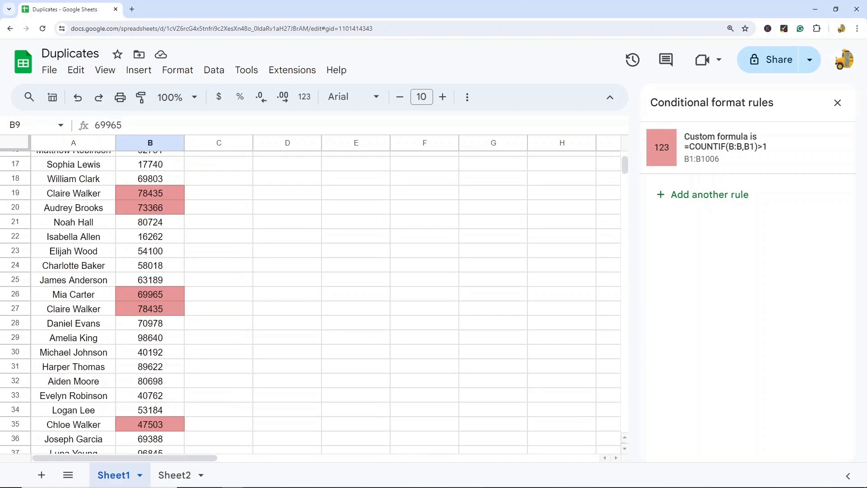
{"action": "left_click", "coordinate": [150, 143]}
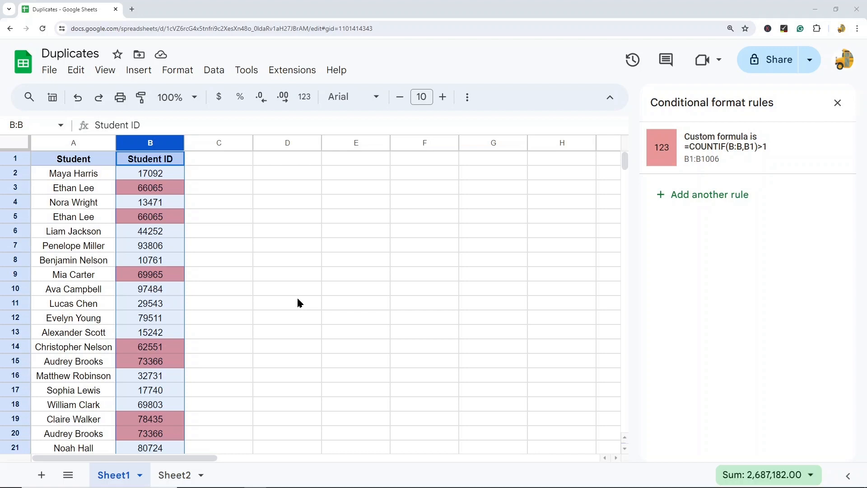
{"action": "mouse_move", "coordinate": [300, 302]}
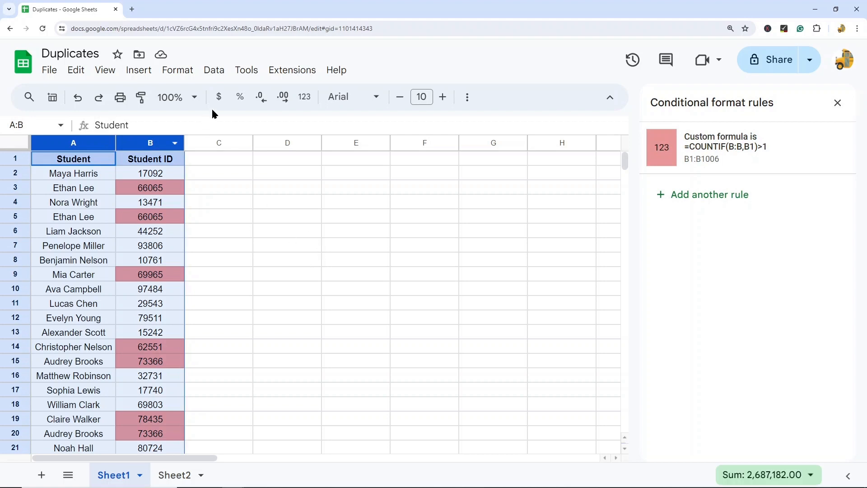
Remove duplicate rows via Data cleanup with the first row treated as headers.
{"action": "left_click", "coordinate": [213, 69]}
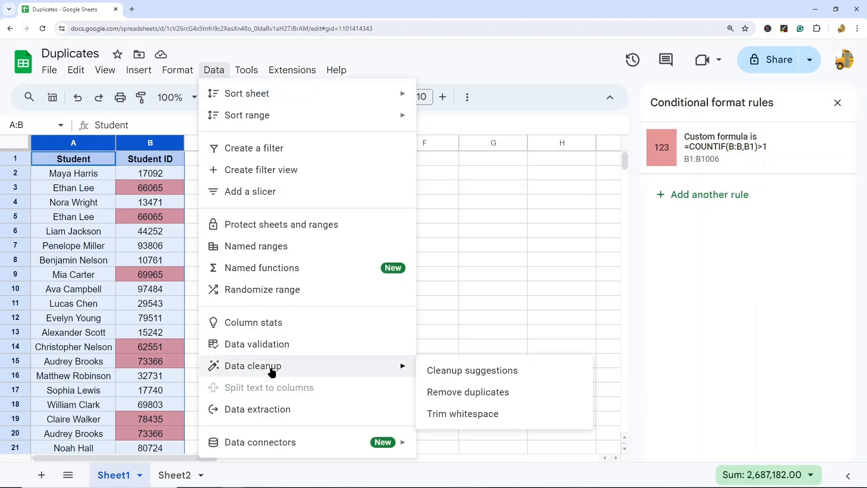
{"action": "left_click", "coordinate": [467, 391]}
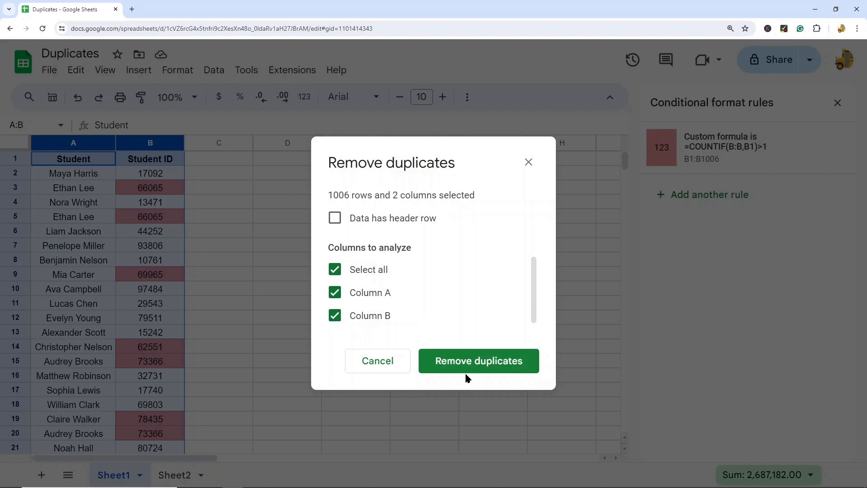
{"action": "left_click", "coordinate": [334, 218]}
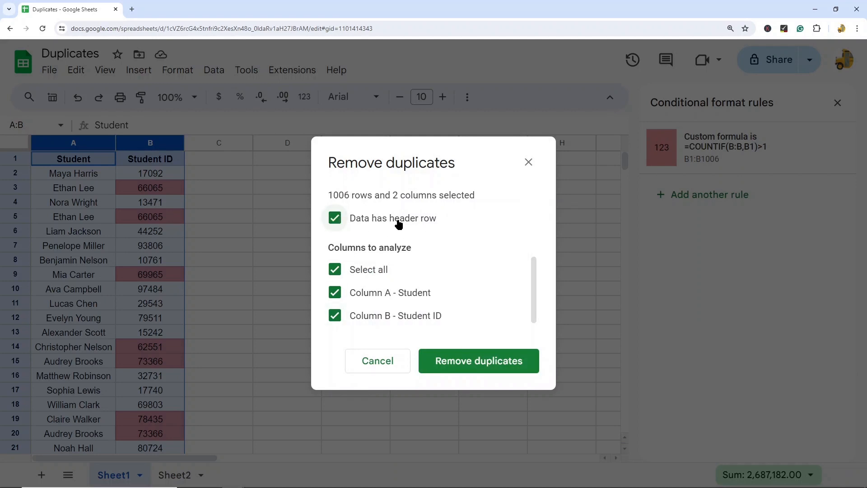
{"action": "mouse_move", "coordinate": [430, 224]}
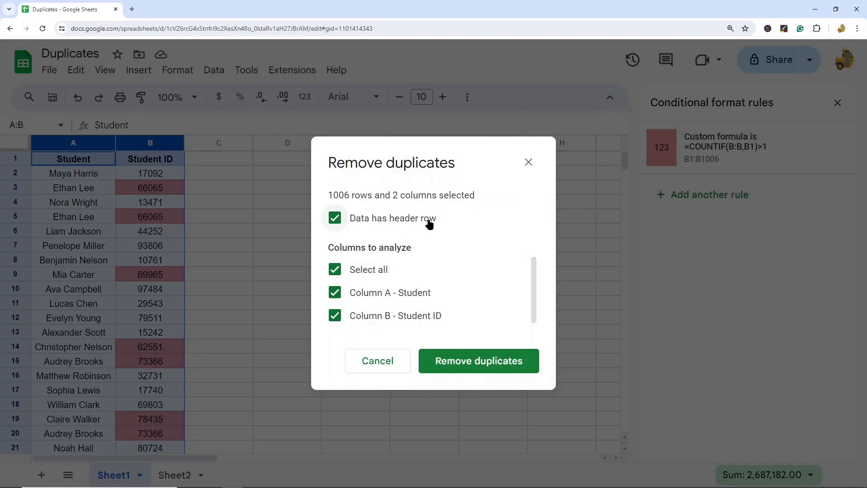
{"action": "mouse_move", "coordinate": [379, 280]}
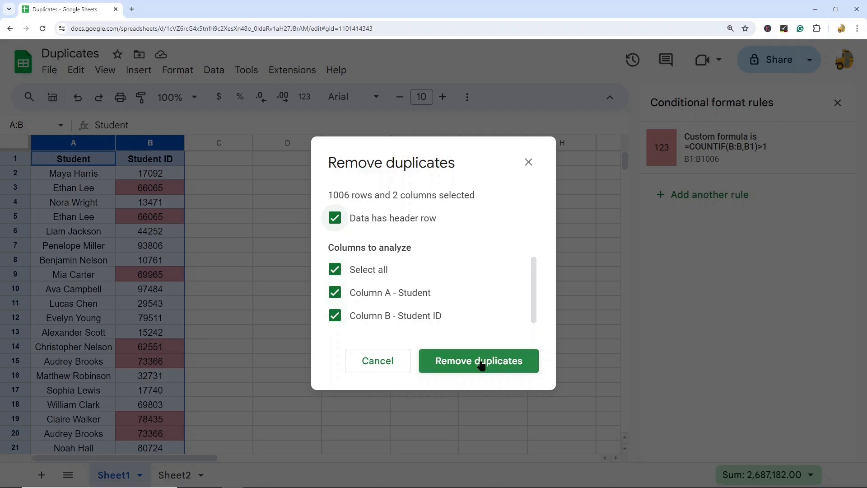
{"action": "left_click", "coordinate": [478, 361]}
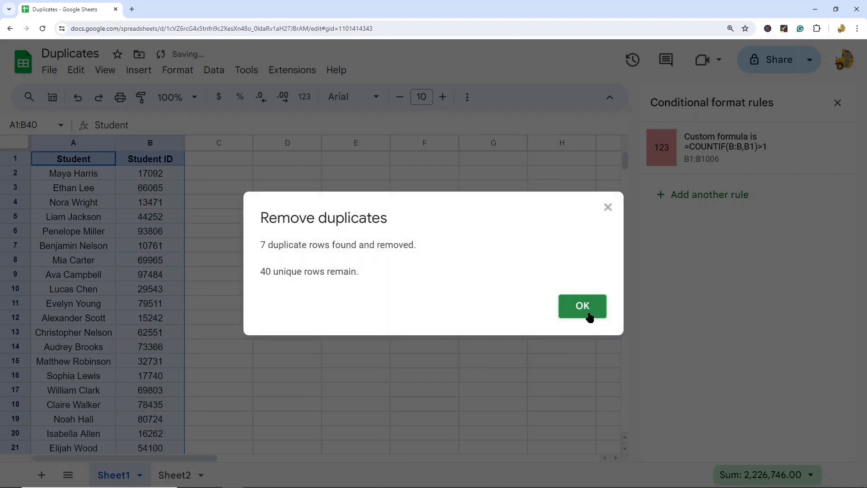
Dismiss the summary reporting 7 duplicates removed and 40 unique rows kept.
{"action": "left_click", "coordinate": [582, 306]}
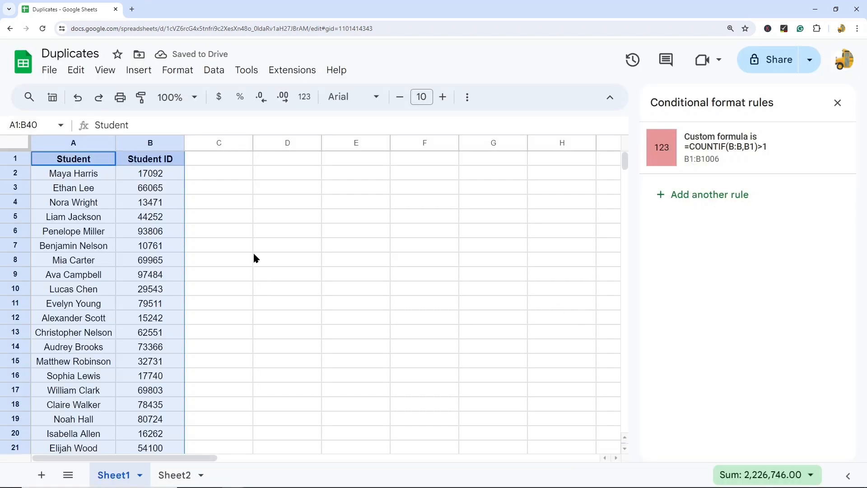
{"action": "mouse_move", "coordinate": [292, 307]}
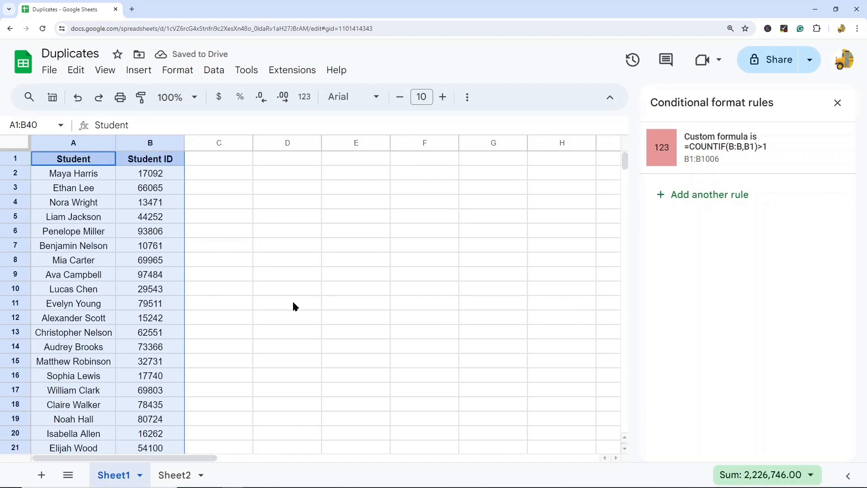
{"action": "mouse_move", "coordinate": [277, 302]}
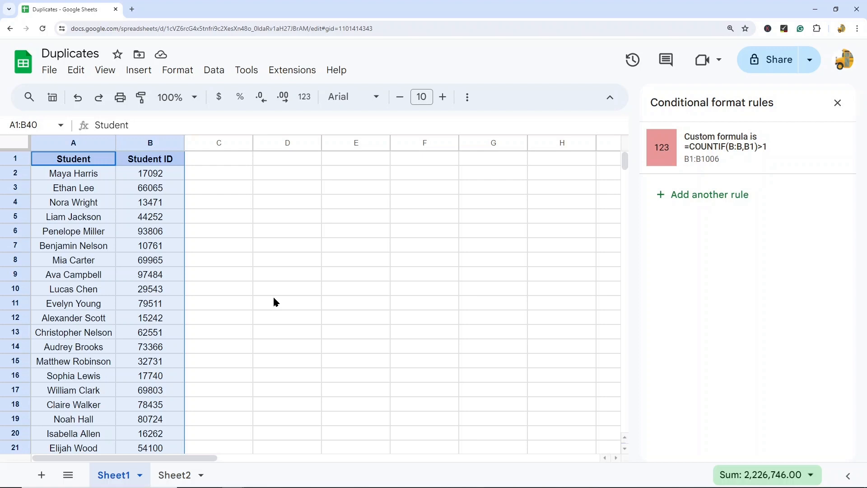
{"action": "mouse_move", "coordinate": [299, 262]}
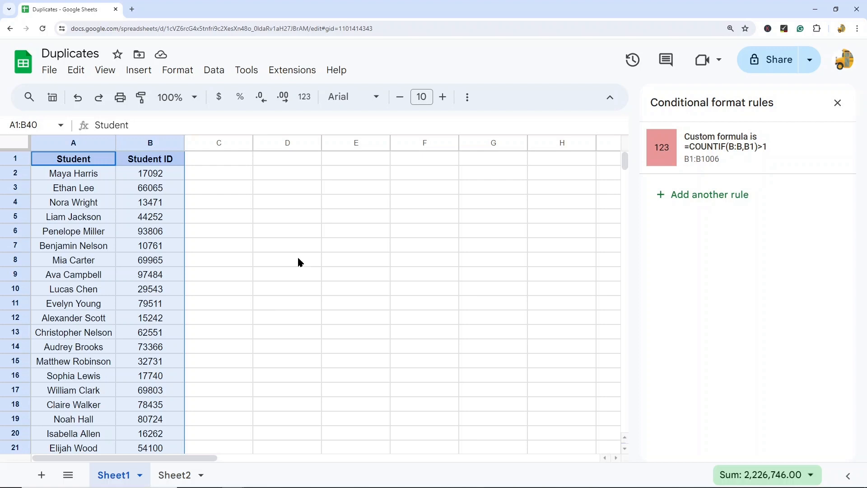